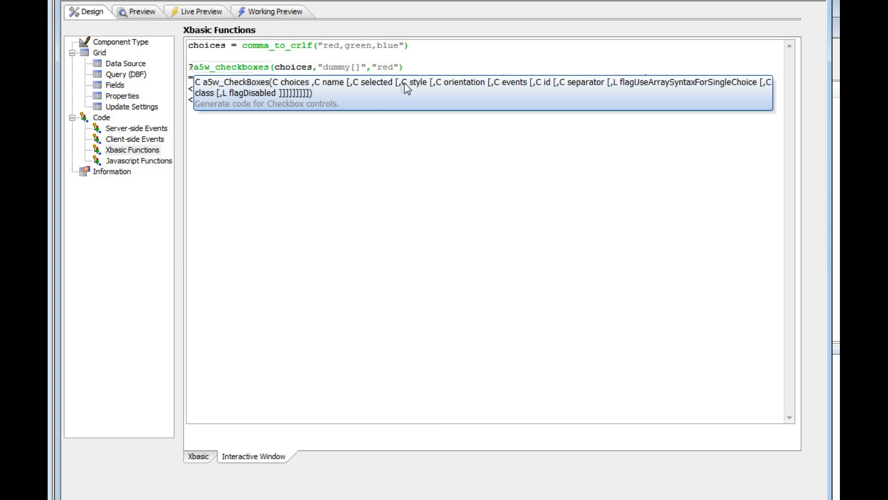
pyautogui.moveTo(412, 87)
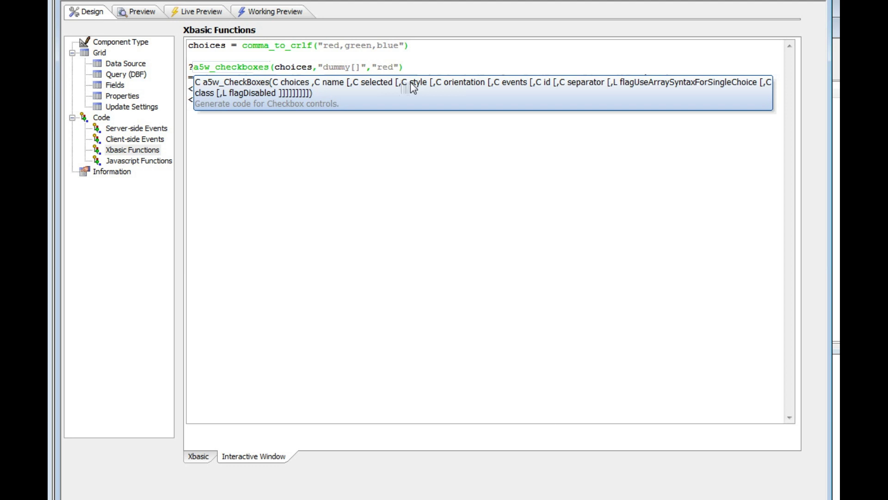
# Show the Xbasic functions code, highlighting the choices variable used in generateCheckboxes
pyautogui.click(259, 67)
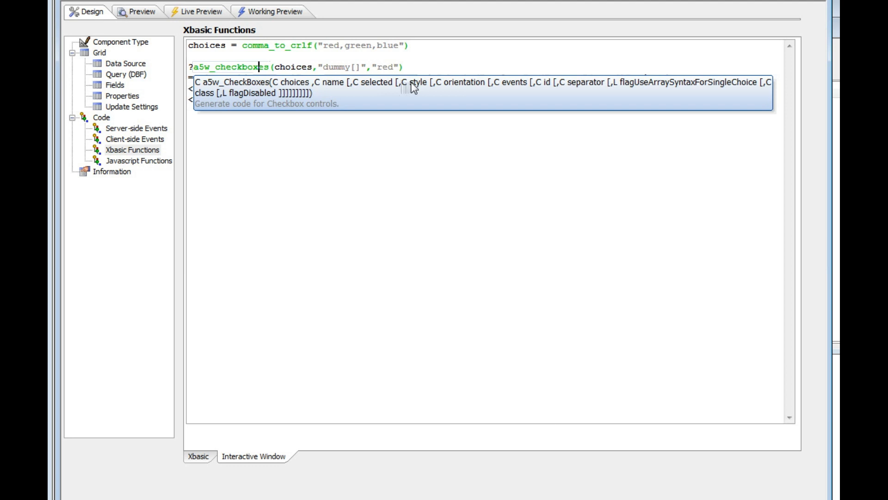
pyautogui.moveTo(449, 93)
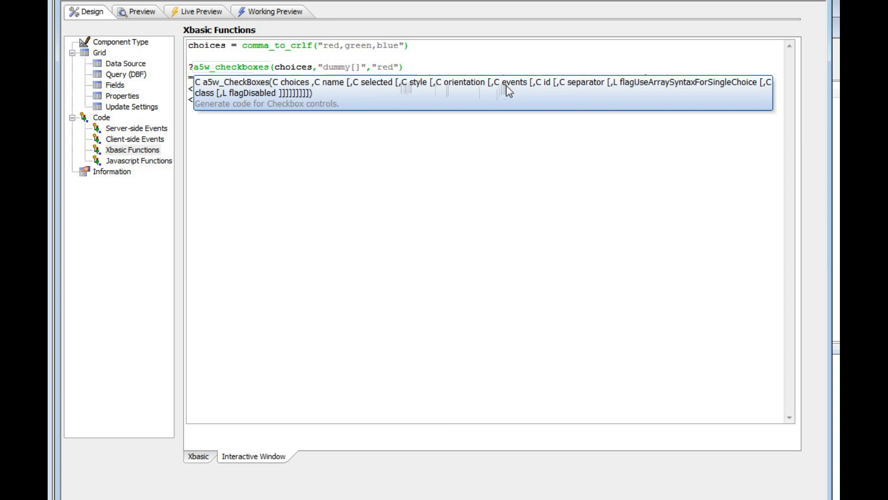
pyautogui.moveTo(530, 92)
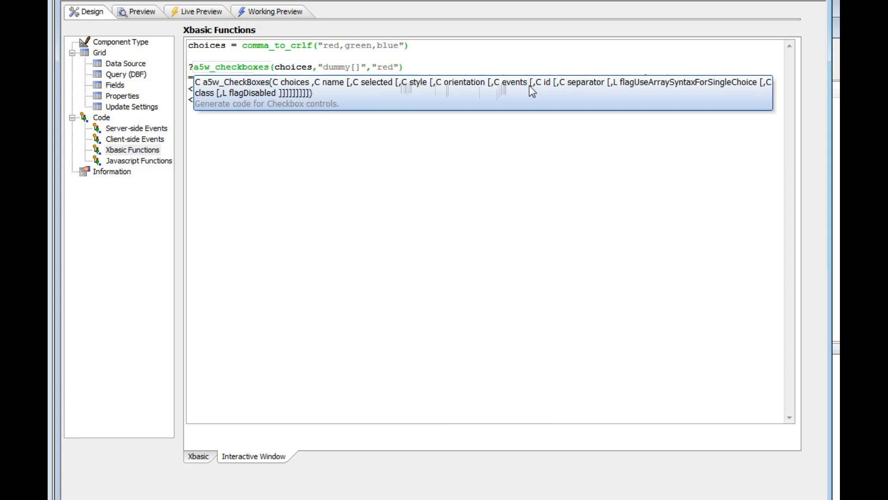
pyautogui.moveTo(549, 88)
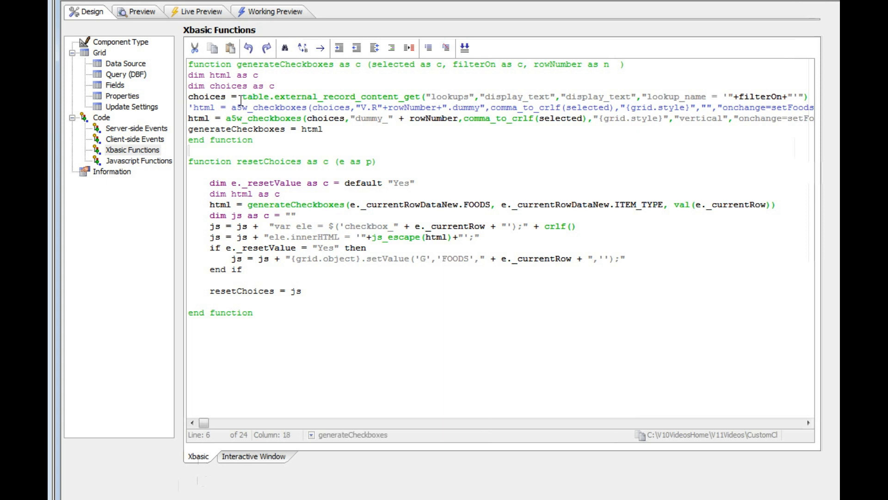
pyautogui.doubleClick(207, 99)
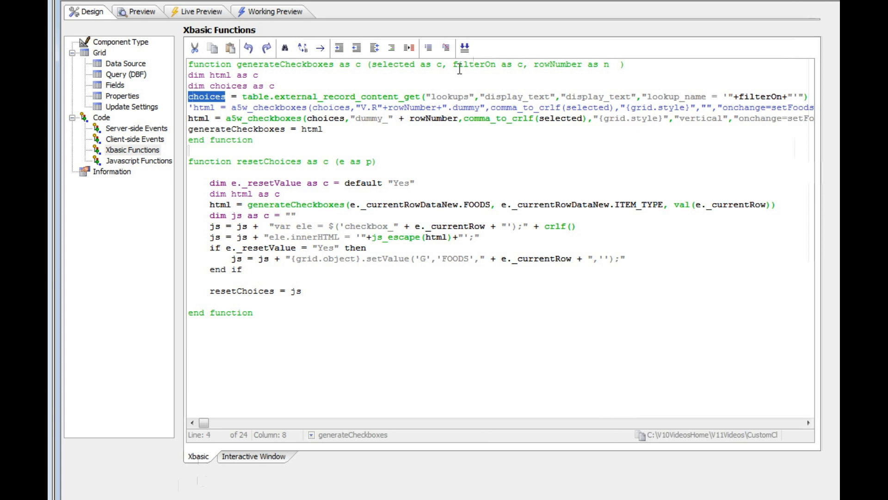
pyautogui.doubleClick(474, 65)
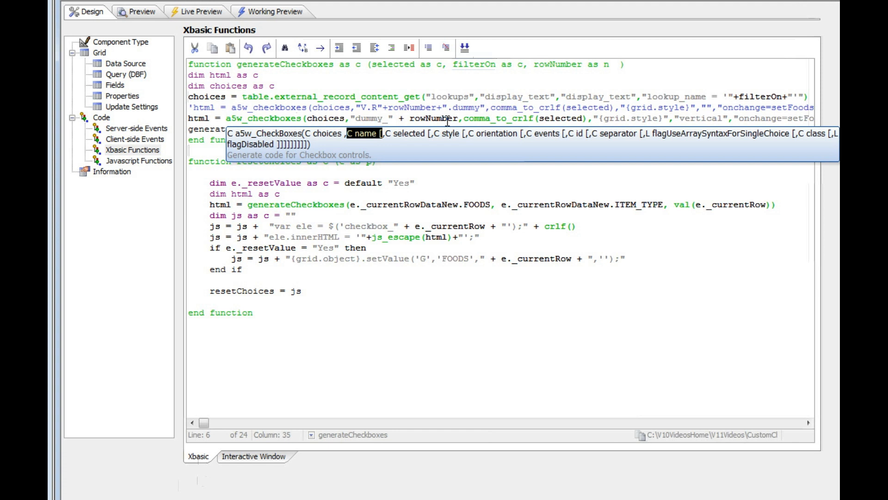
pyautogui.moveTo(466, 119)
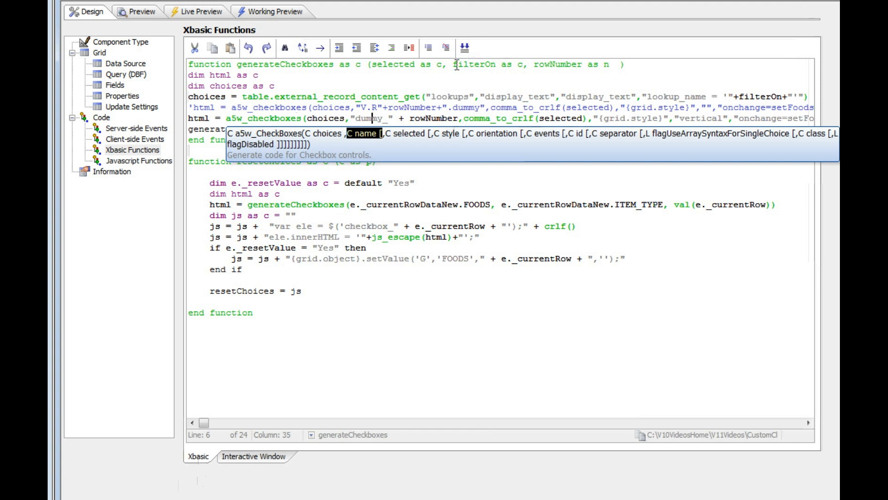
pyautogui.moveTo(517, 118)
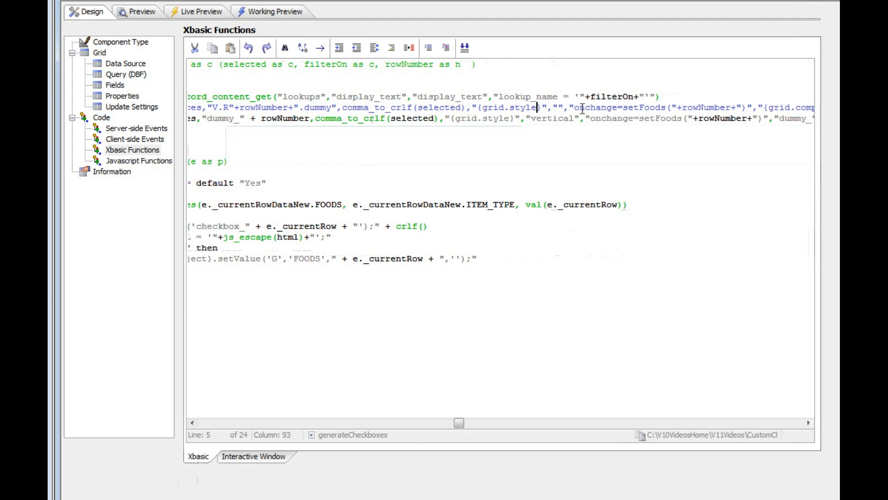
pyautogui.moveTo(454, 427)
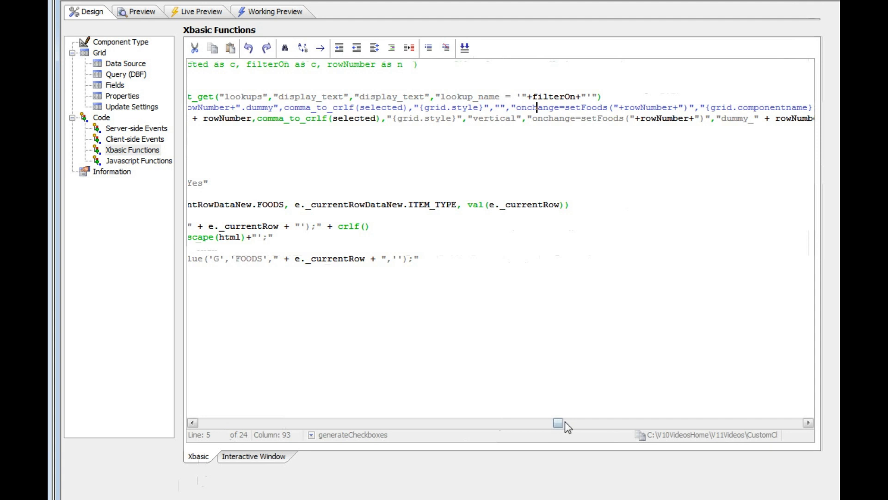
pyautogui.moveTo(558, 423); pyautogui.dragTo(640, 423)
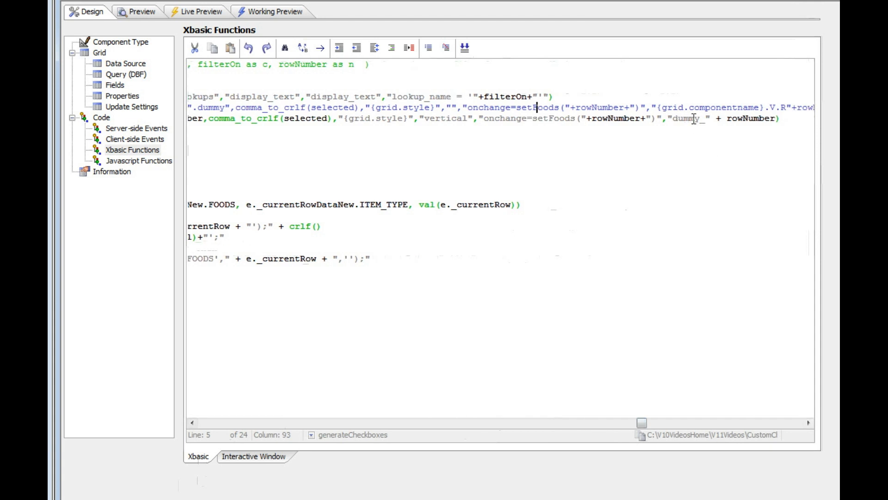
pyautogui.moveTo(716, 128)
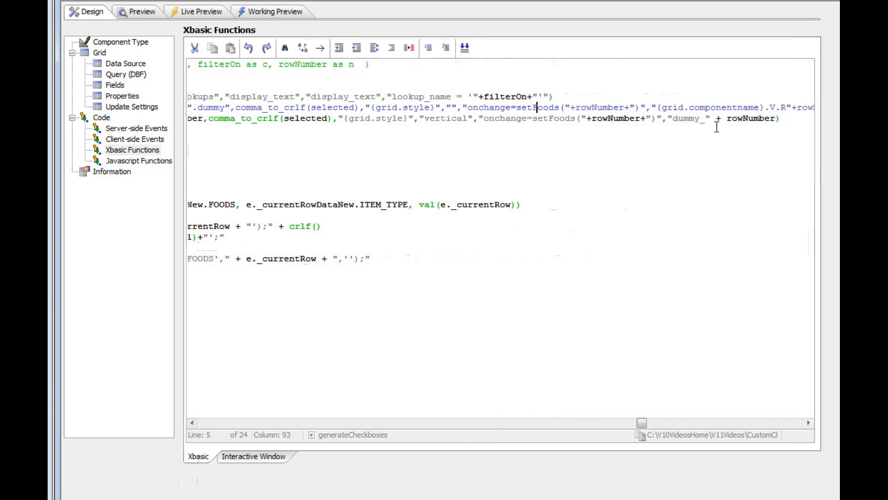
pyautogui.moveTo(633, 390)
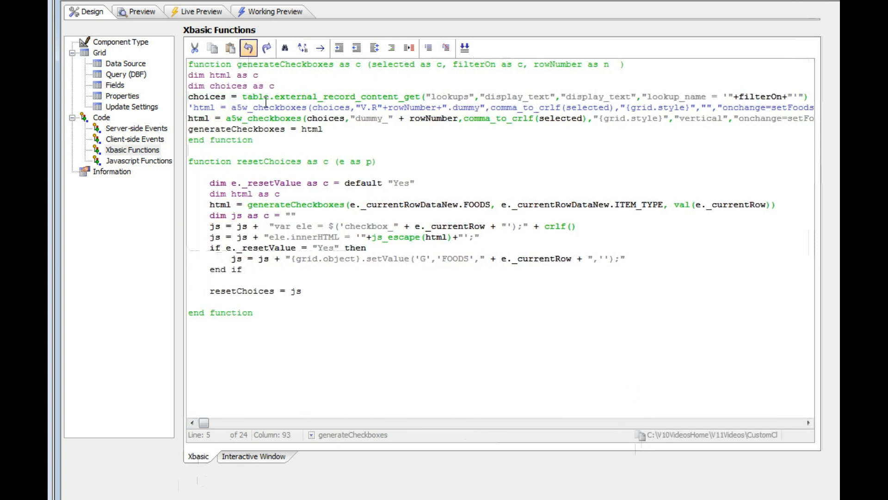
# Run the grid in Working Preview and check a meal row's Choices checkboxes
pyautogui.click(276, 12)
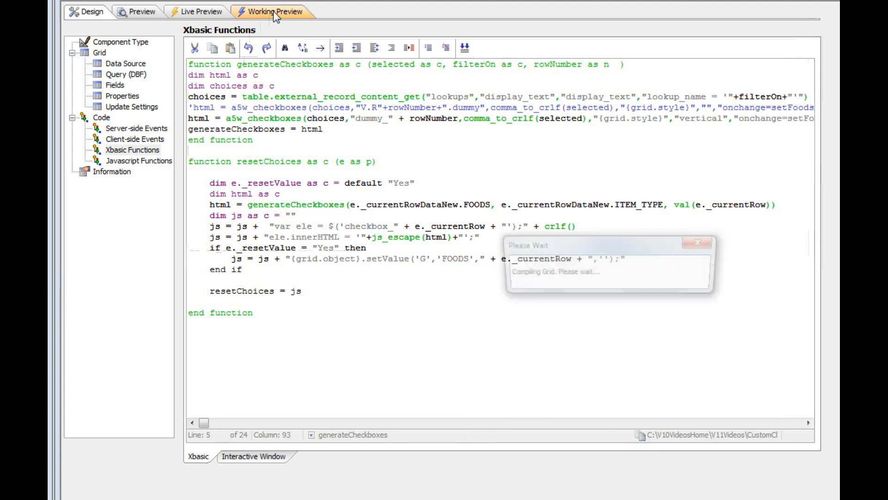
pyautogui.click(274, 12)
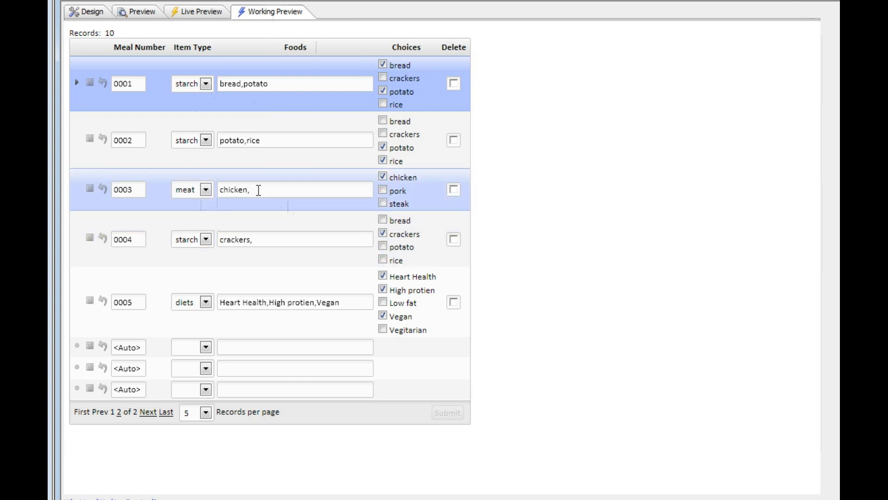
pyautogui.moveTo(412, 193)
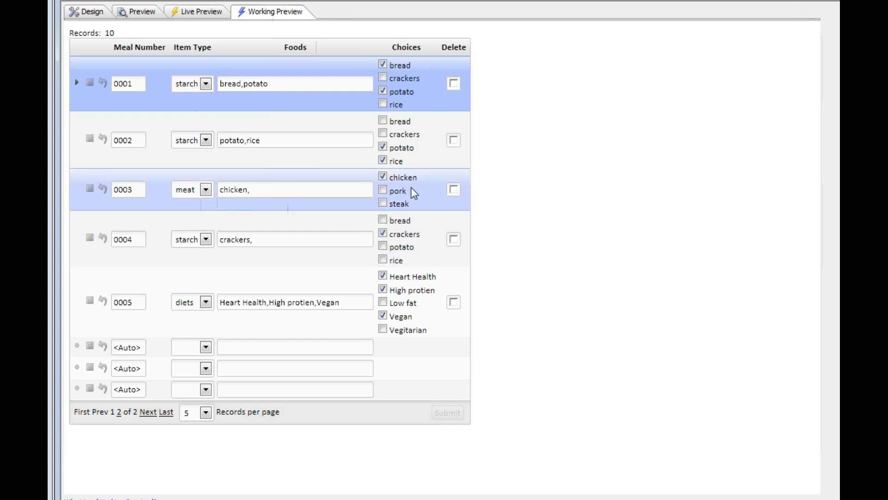
pyautogui.click(270, 189)
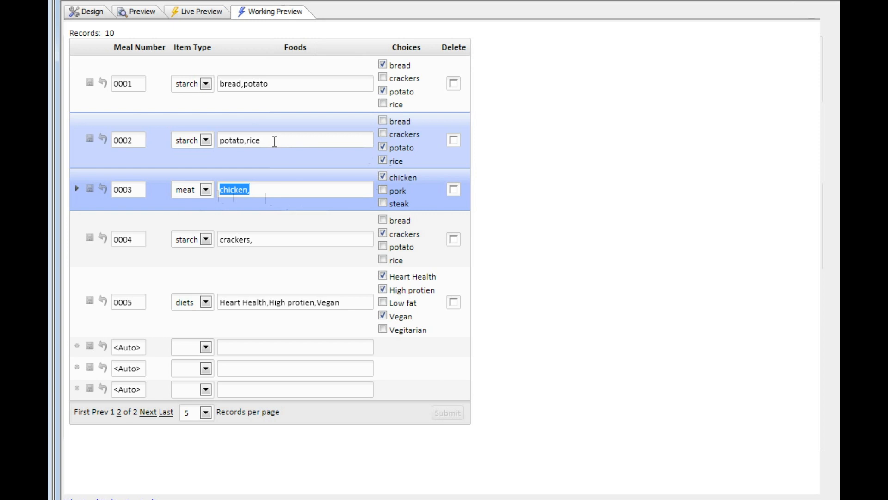
pyautogui.moveTo(287, 140)
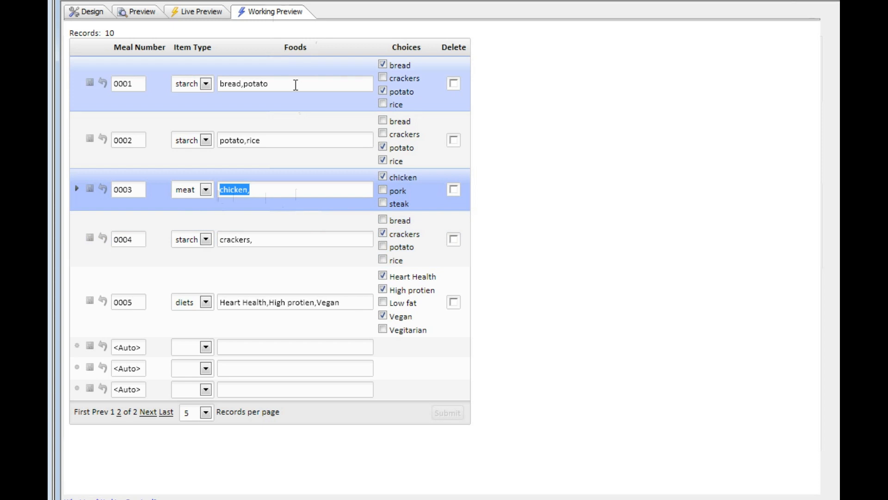
pyautogui.moveTo(294, 59)
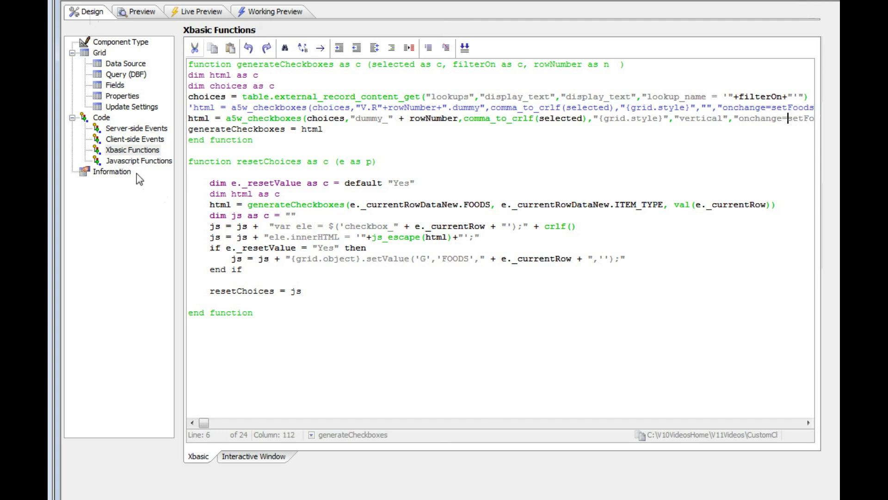
# Select Javascript Functions in the design tree to show the setFoods function
pyautogui.click(139, 161)
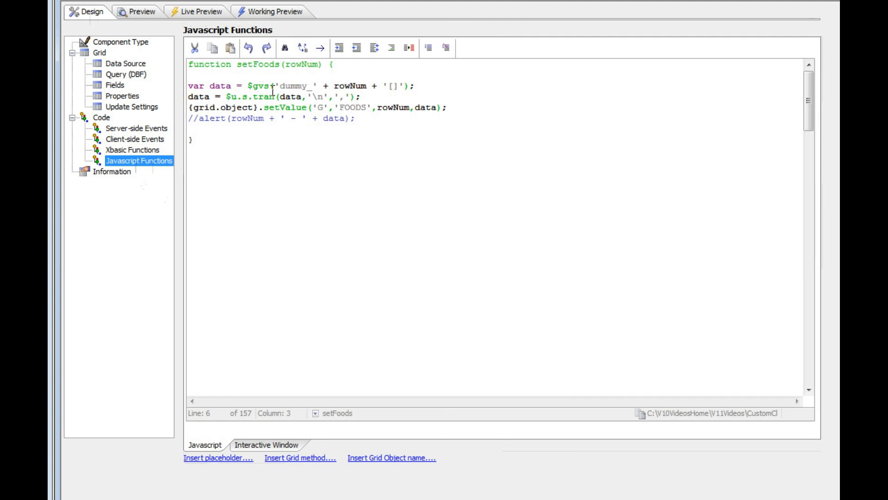
pyautogui.doubleClick(300, 64)
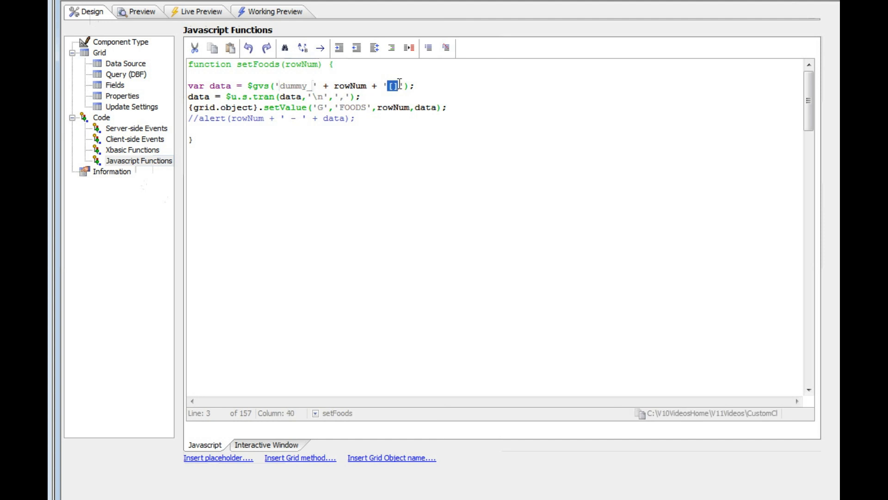
pyautogui.moveTo(426, 121)
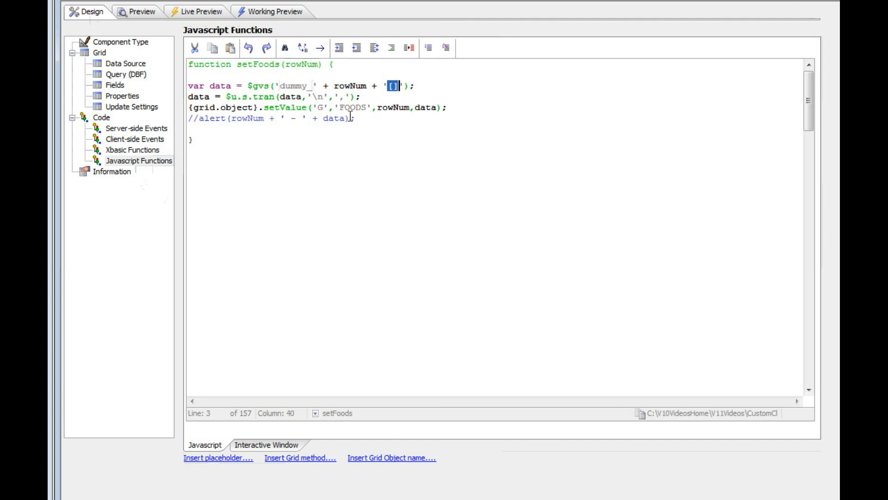
pyautogui.moveTo(356, 131)
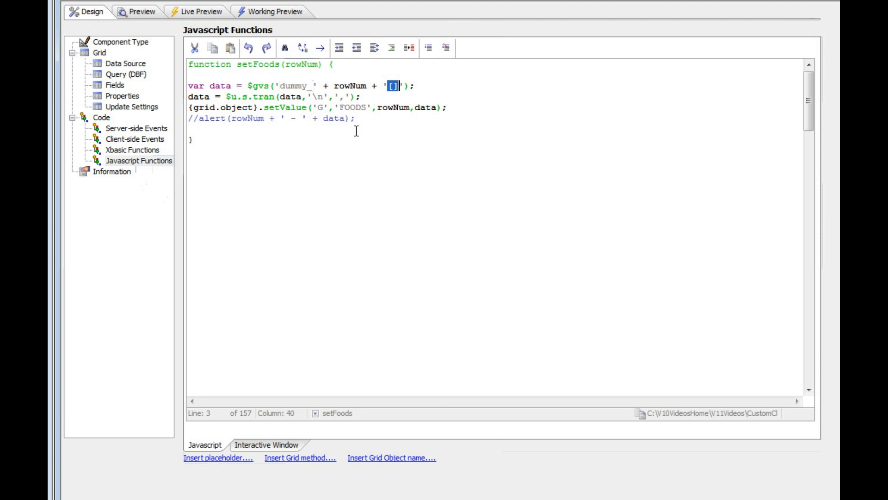
pyautogui.moveTo(402, 76)
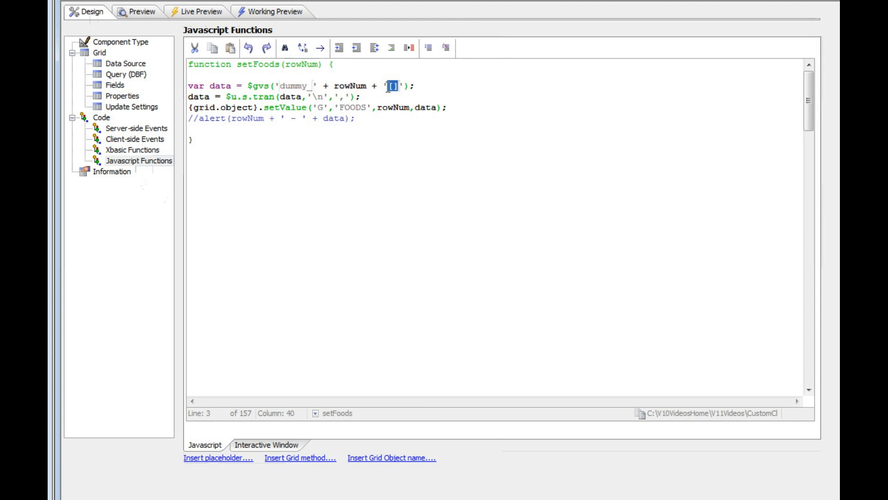
pyautogui.moveTo(402, 89)
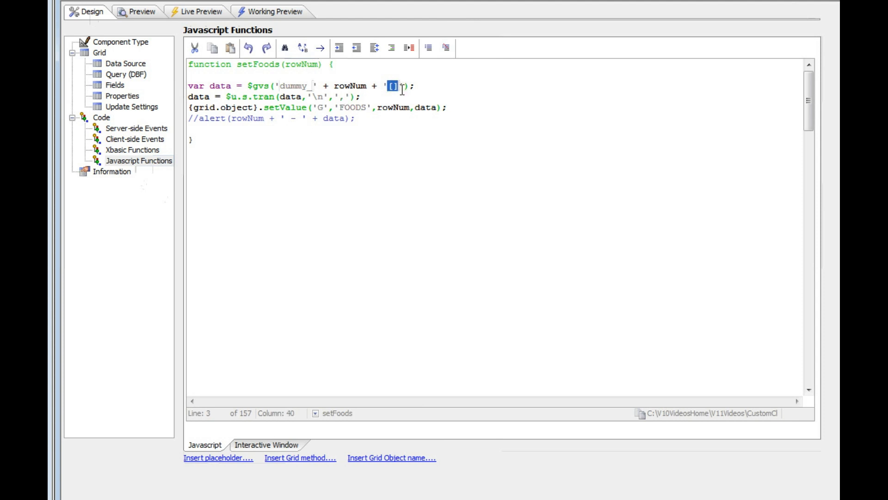